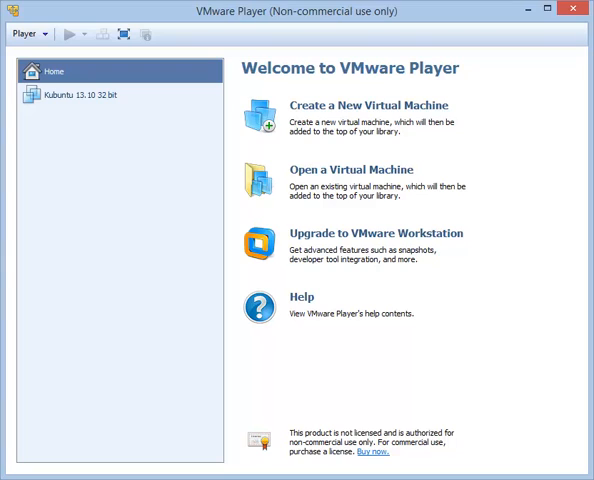
{"action": "mouse_move", "coordinate": [484, 280]}
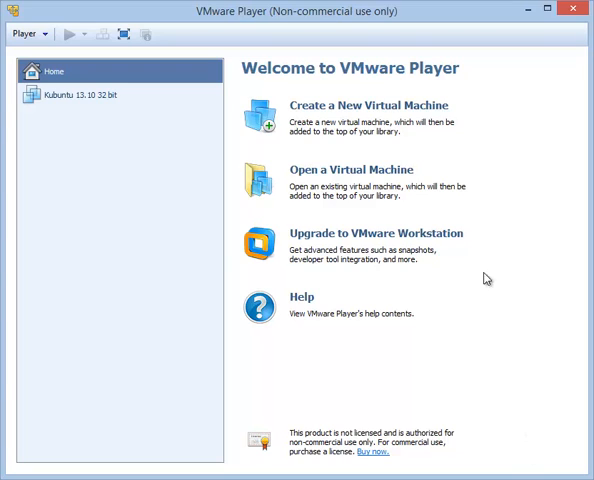
{"action": "mouse_move", "coordinate": [230, 240]}
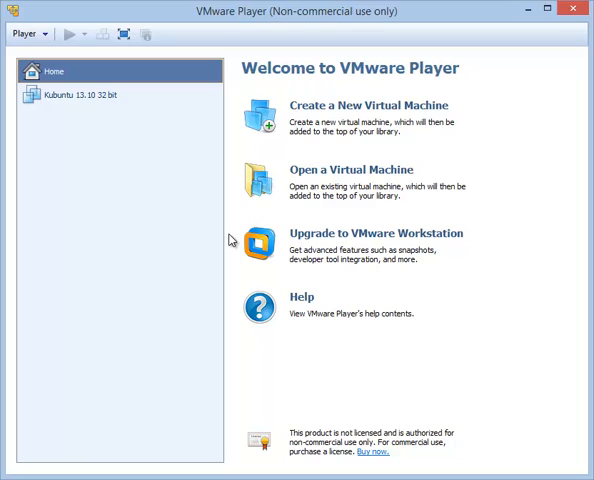
{"action": "mouse_move", "coordinate": [138, 160]}
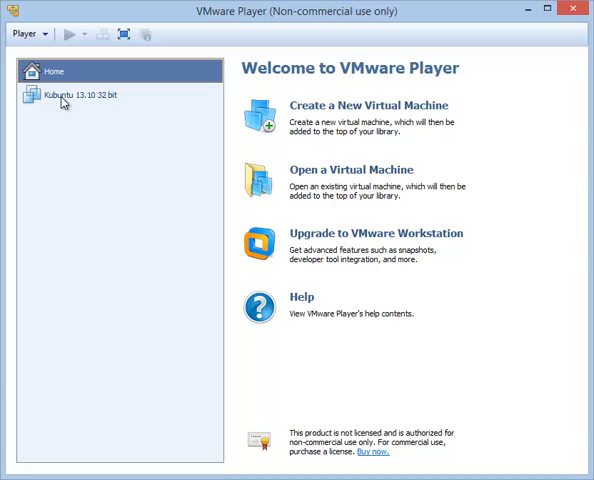
{"action": "mouse_move", "coordinate": [372, 104]}
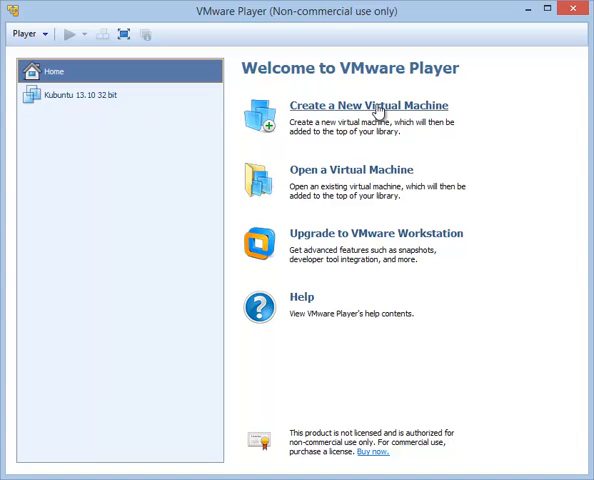
Start a new virtual machine and choose to install the operating system later
{"action": "left_click", "coordinate": [356, 104]}
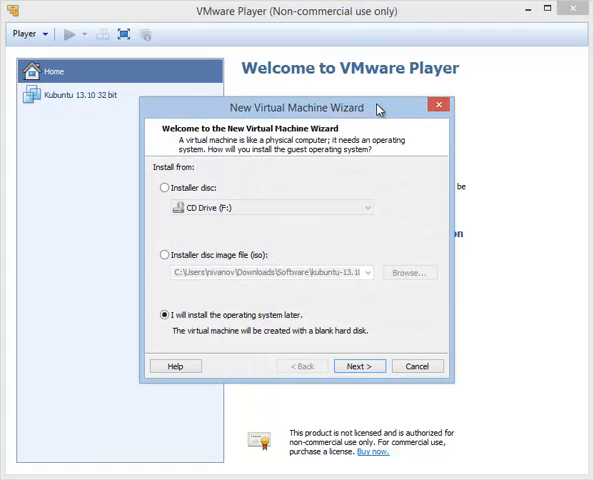
{"action": "mouse_move", "coordinate": [244, 180]}
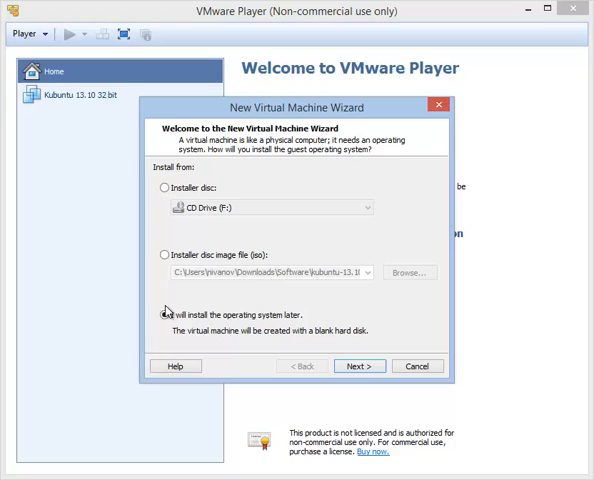
{"action": "left_click", "coordinate": [164, 314]}
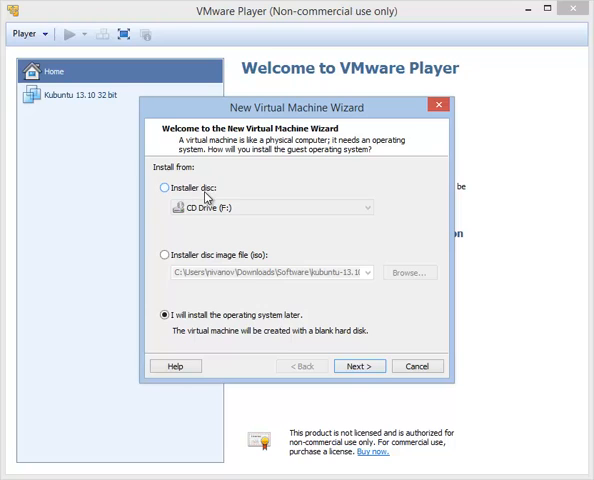
{"action": "mouse_move", "coordinate": [234, 260]}
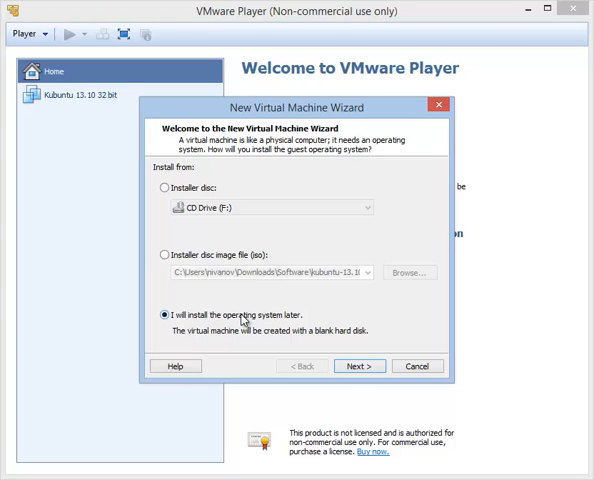
Set the guest OS to Linux with version Other Linux 3.x kernel
{"action": "left_click", "coordinate": [360, 364]}
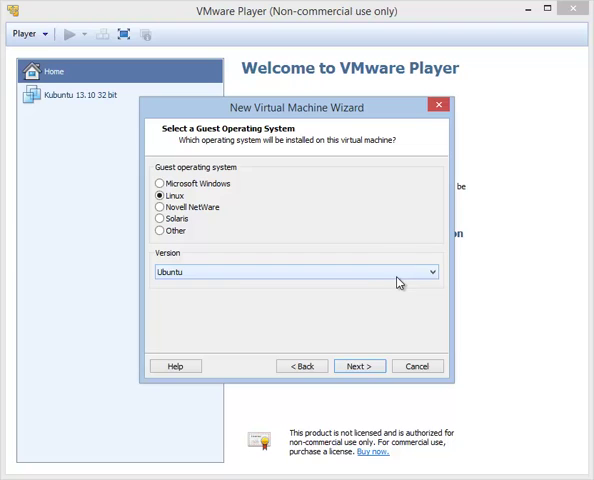
{"action": "left_click", "coordinate": [432, 272]}
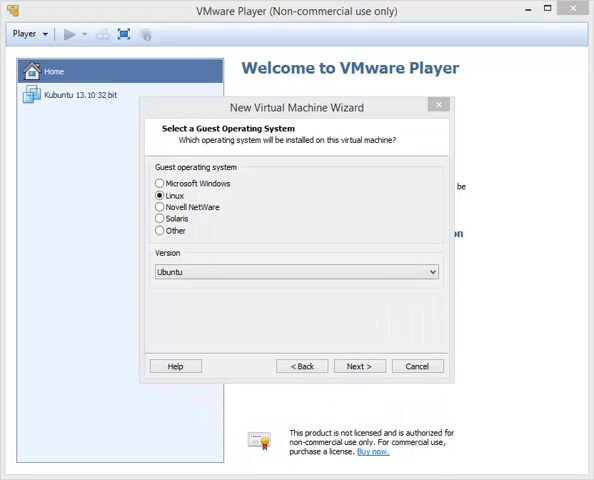
{"action": "left_click", "coordinate": [432, 272]}
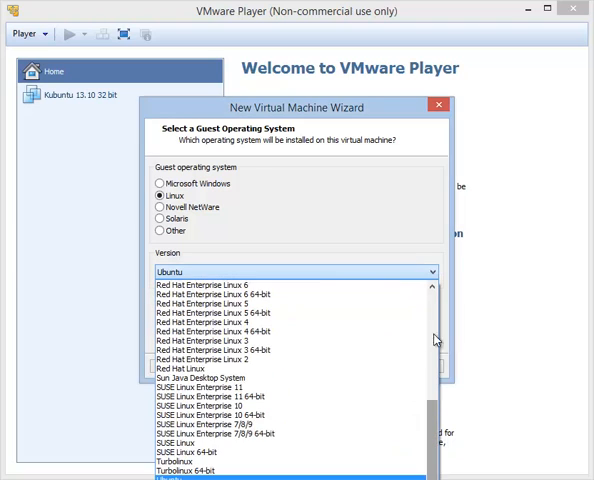
{"action": "scroll", "scroll_direction": "up", "scroll_amount": 3}
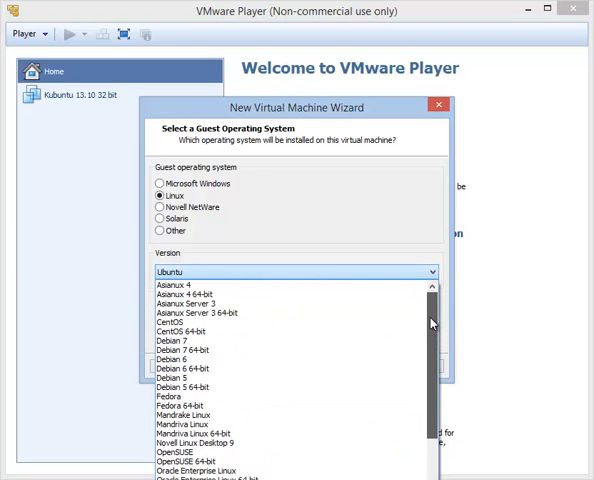
{"action": "scroll", "scroll_direction": "down", "scroll_amount": 3}
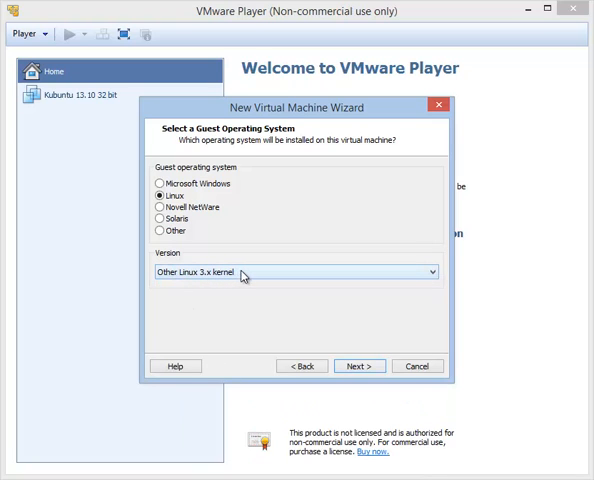
{"action": "left_click", "coordinate": [430, 272]}
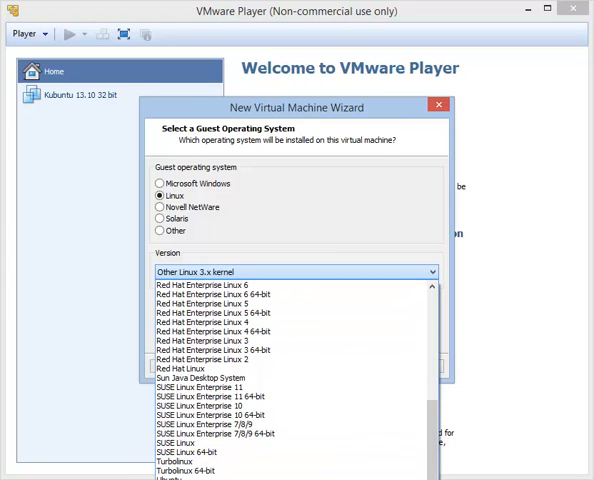
{"action": "left_click", "coordinate": [292, 272]}
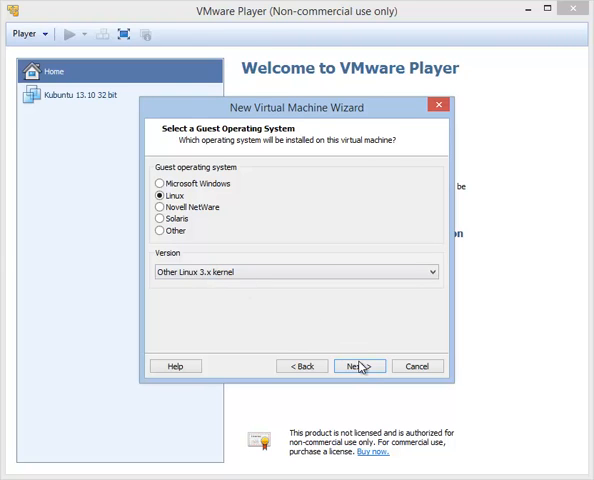
Name the virtual machine 'Kubuntu 14.04 LTS 32 bit'
{"action": "left_click", "coordinate": [360, 364]}
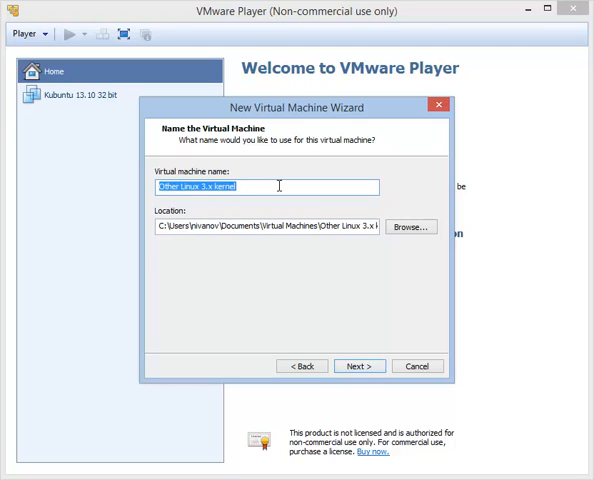
{"action": "type", "text": "Kubuntu 14"}
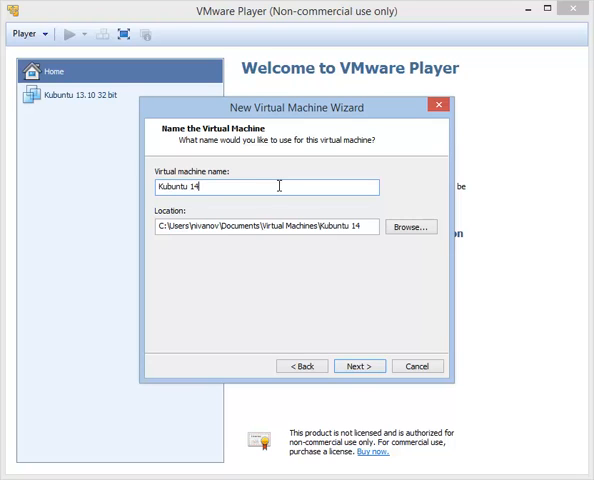
{"action": "type", "text": ".04"}
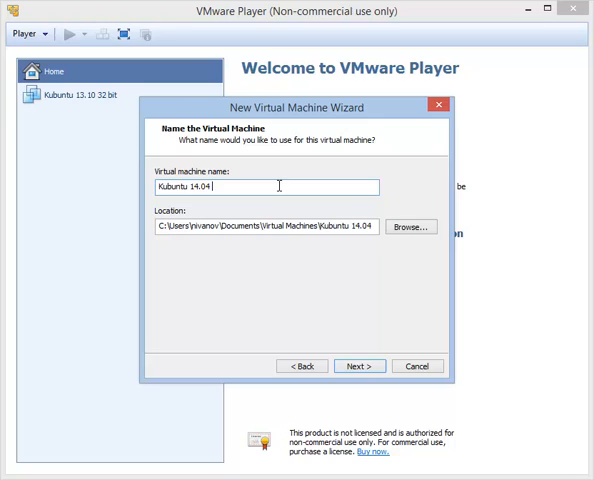
{"action": "type", "text": "LTS"}
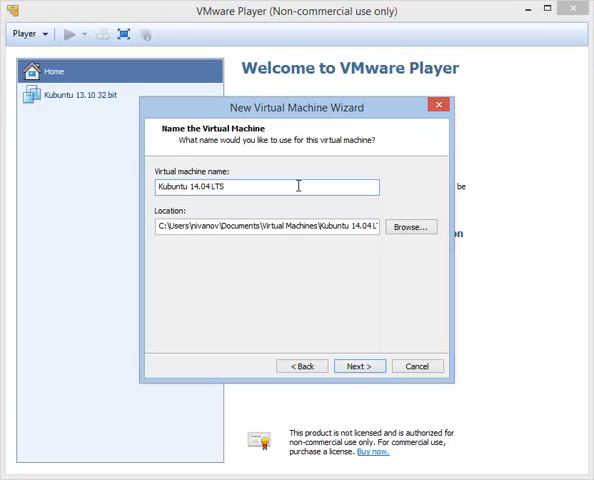
{"action": "type", "text": "32b"}
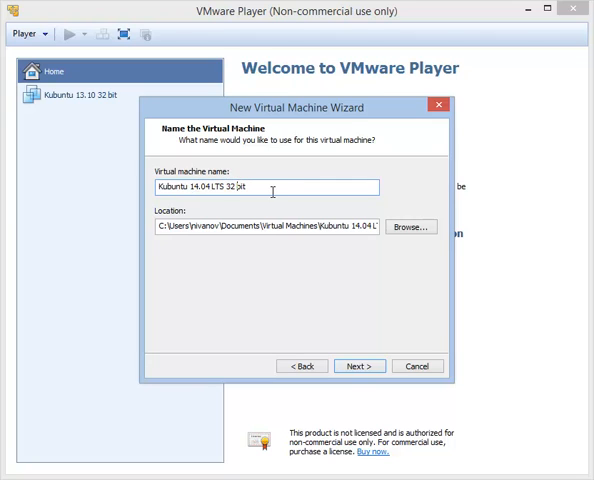
{"action": "mouse_move", "coordinate": [190, 188]}
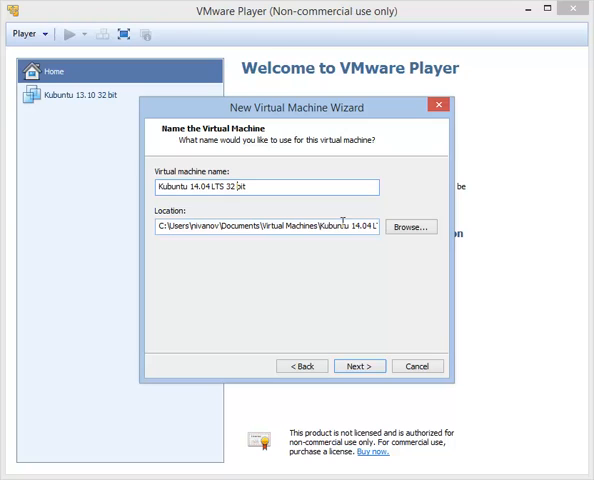
{"action": "mouse_move", "coordinate": [296, 208]}
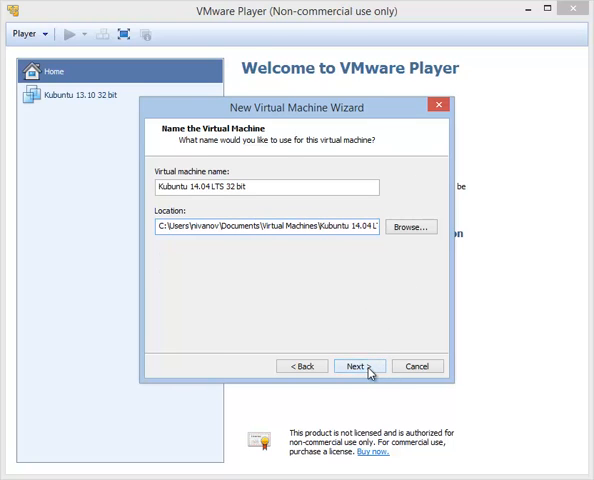
Keep an 8.0 GB disk split into multiple files on the disk capacity step
{"action": "left_click", "coordinate": [356, 364]}
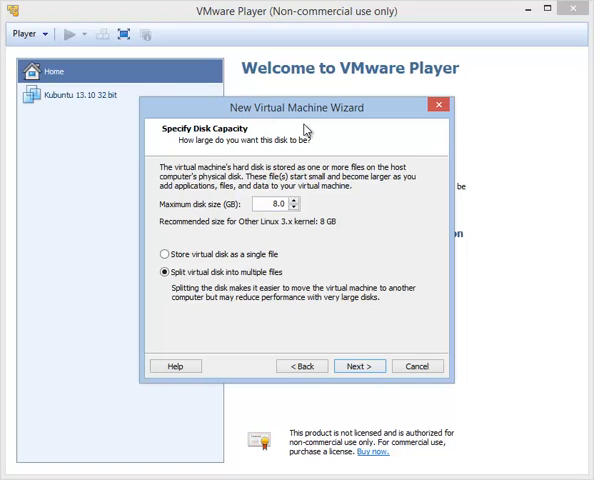
{"action": "left_click", "coordinate": [270, 204]}
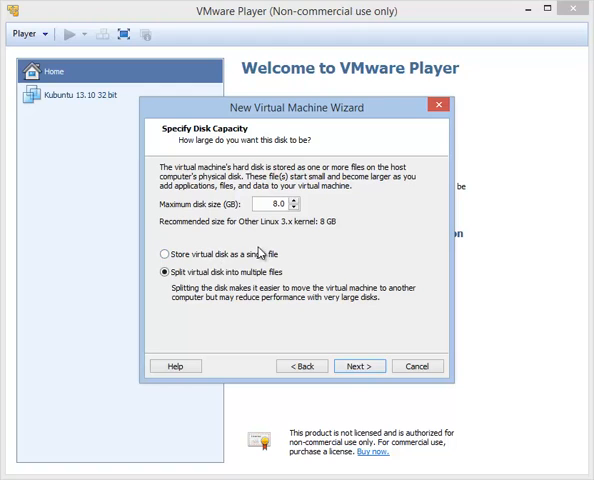
{"action": "mouse_move", "coordinate": [236, 286]}
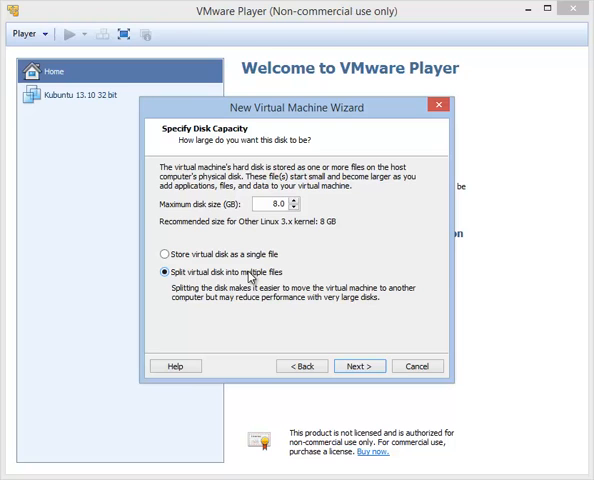
Finish creating the Kubuntu VM and bring up its hardware settings
{"action": "left_click", "coordinate": [360, 364]}
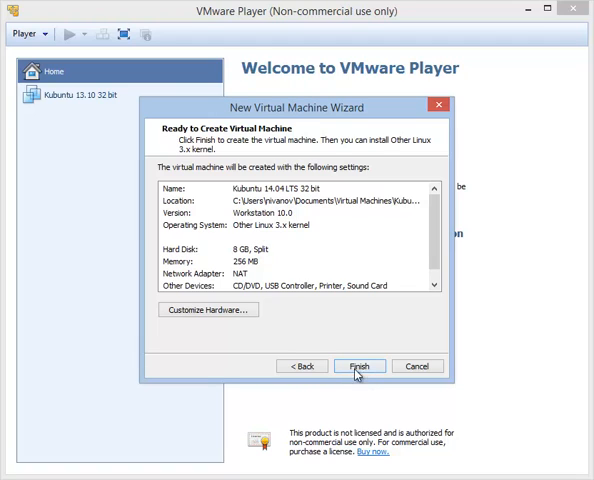
{"action": "mouse_move", "coordinate": [208, 308]}
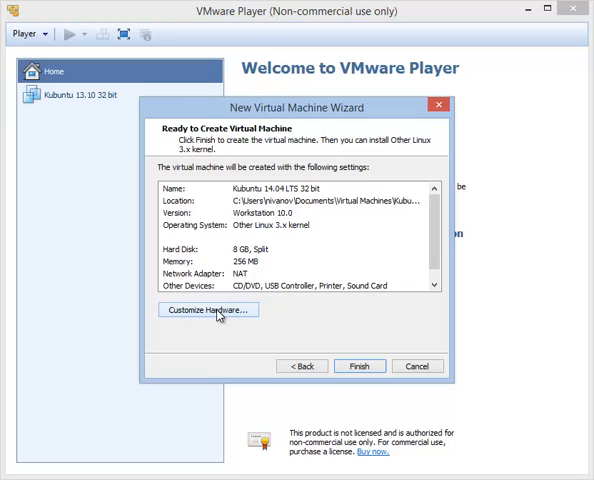
{"action": "mouse_move", "coordinate": [372, 388]}
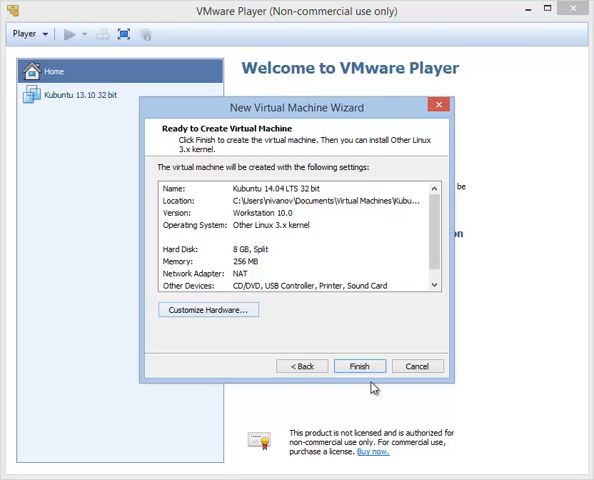
{"action": "mouse_move", "coordinate": [208, 308]}
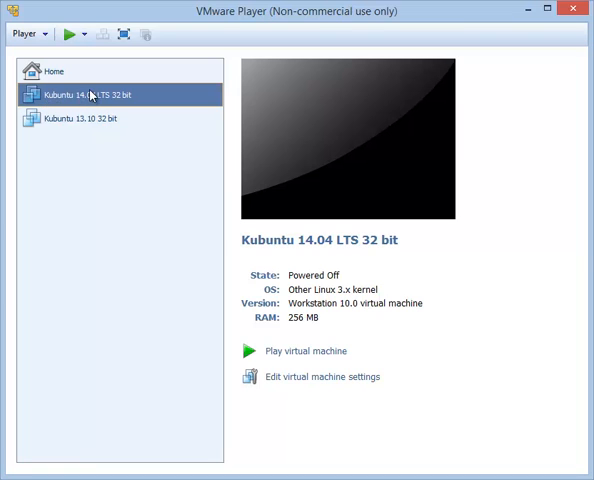
{"action": "mouse_move", "coordinate": [312, 380]}
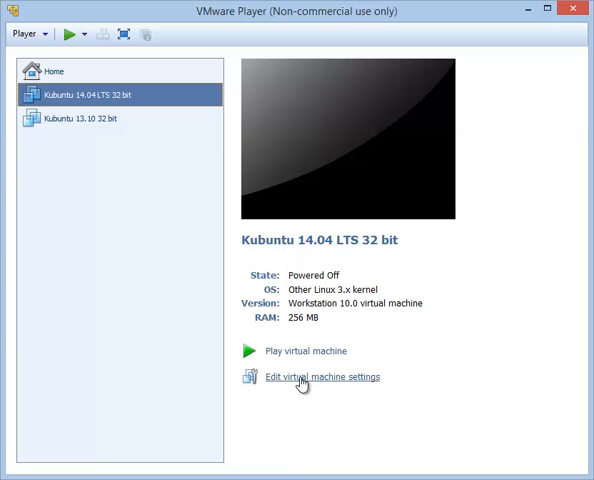
{"action": "left_click", "coordinate": [322, 376]}
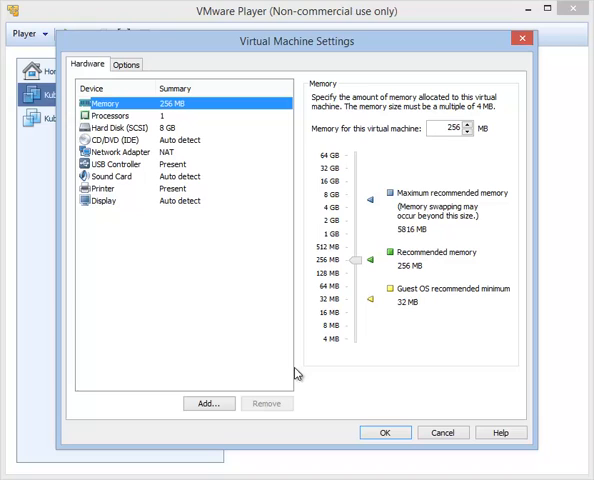
{"action": "mouse_move", "coordinate": [206, 228]}
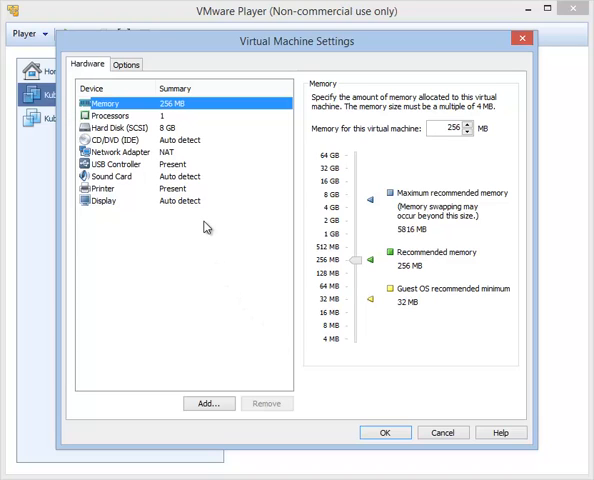
{"action": "mouse_move", "coordinate": [216, 176]}
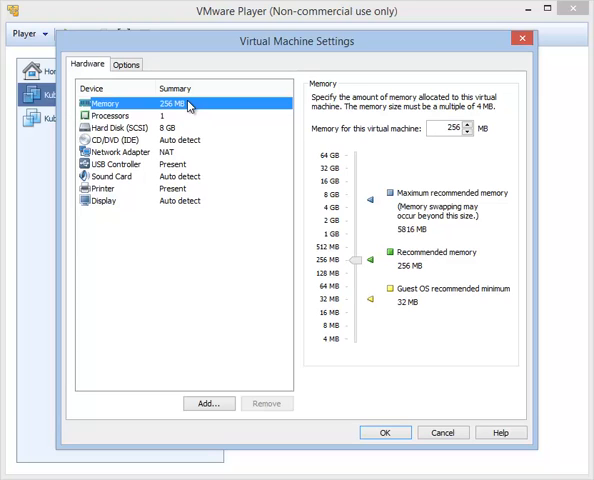
{"action": "mouse_move", "coordinate": [362, 264]}
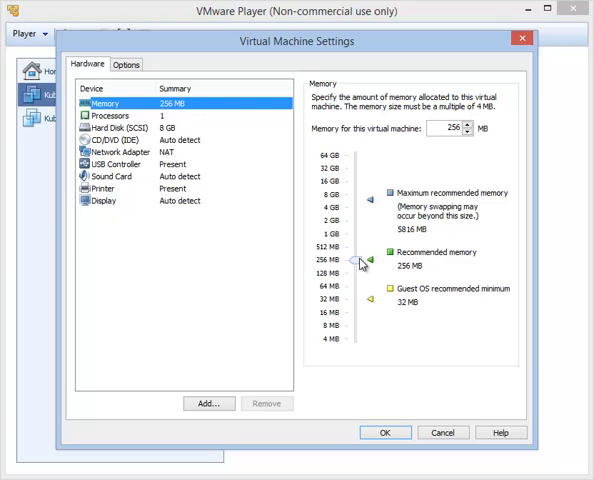
Raise the VM memory from 256 MB to 1024 MB
{"action": "left_click_drag", "start_coordinate": [360, 262], "coordinate": [360, 238]}
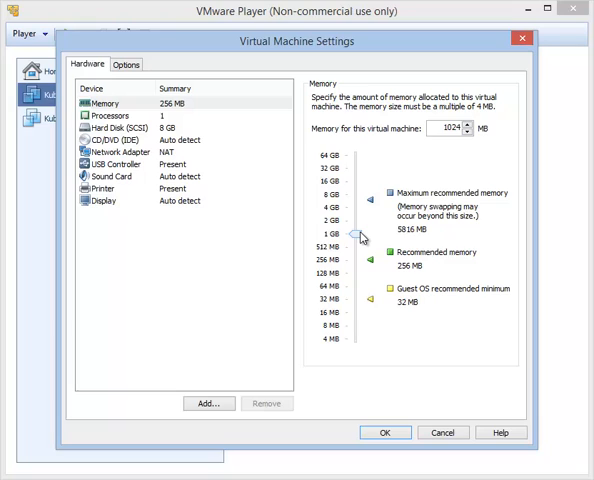
{"action": "mouse_move", "coordinate": [360, 236]}
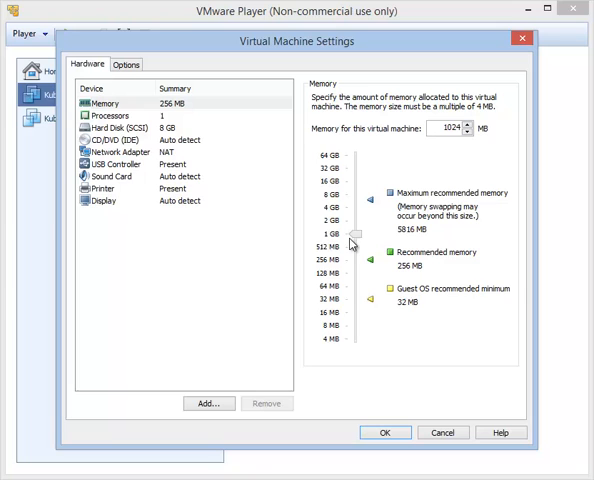
{"action": "left_click", "coordinate": [112, 120]}
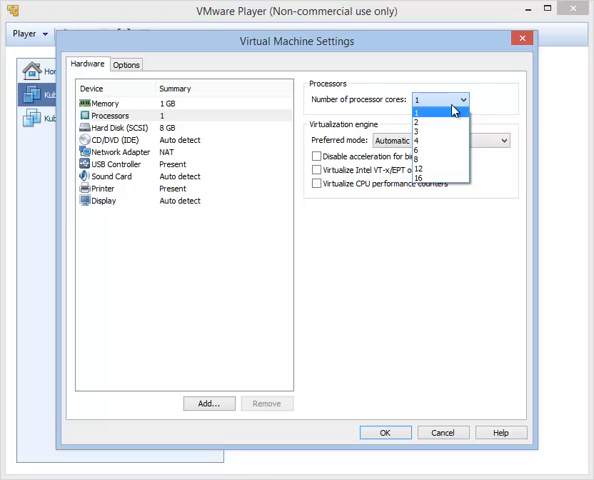
{"action": "mouse_move", "coordinate": [452, 118]}
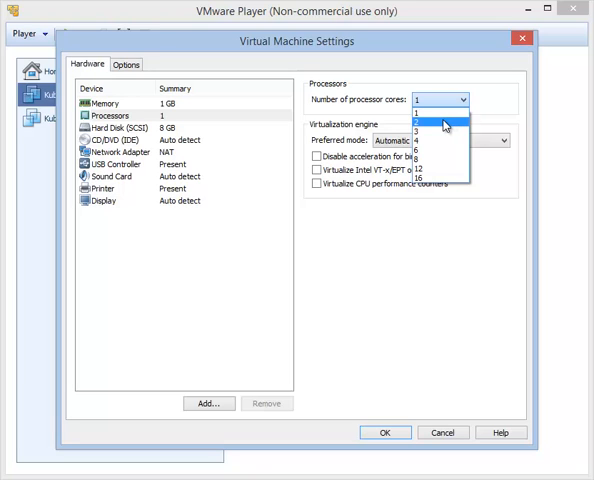
Give the VM 2 processor cores and save the settings
{"action": "left_click", "coordinate": [436, 124]}
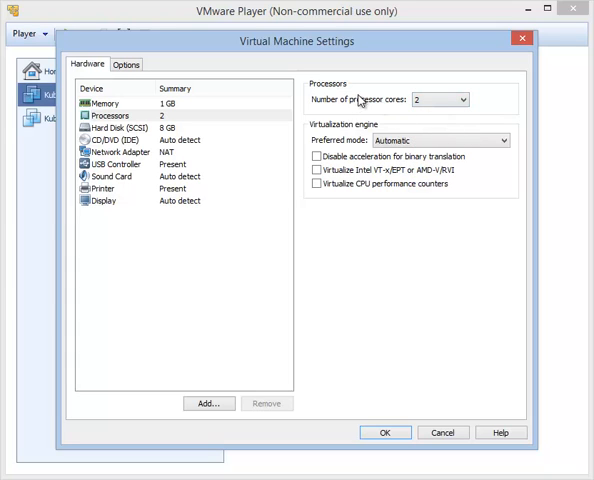
{"action": "mouse_move", "coordinate": [208, 104]}
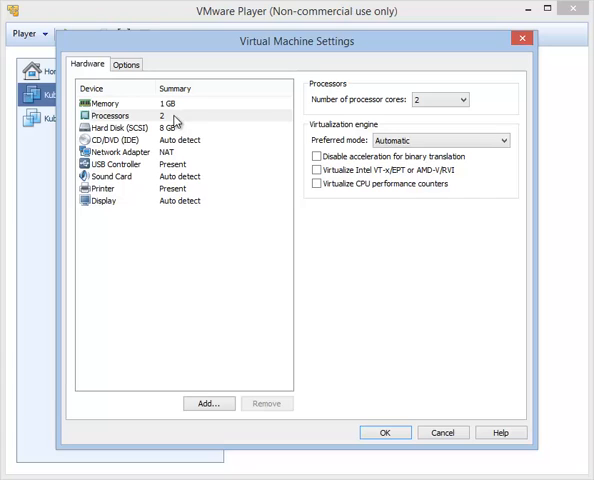
{"action": "mouse_move", "coordinate": [178, 130]}
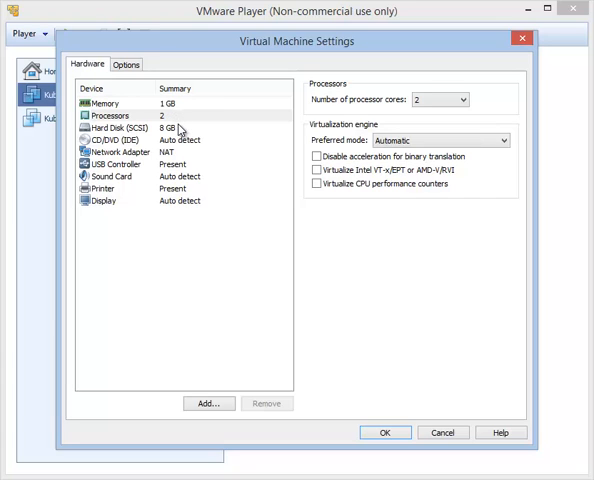
{"action": "mouse_move", "coordinate": [186, 140]}
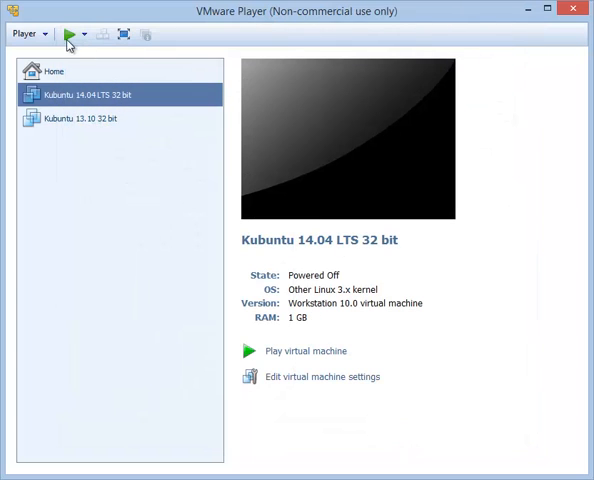
{"action": "mouse_move", "coordinate": [68, 32]}
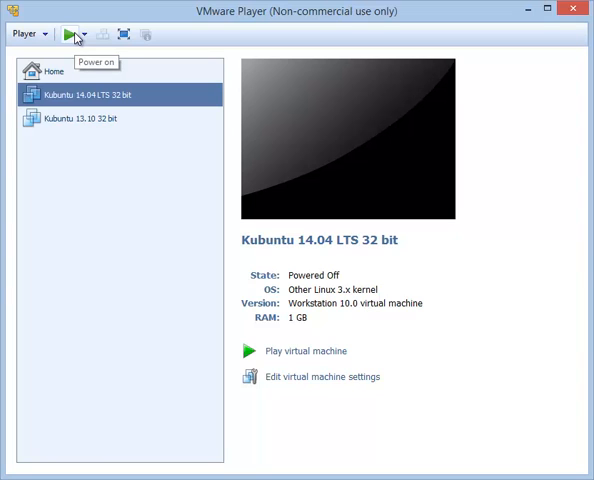
{"action": "mouse_move", "coordinate": [280, 362]}
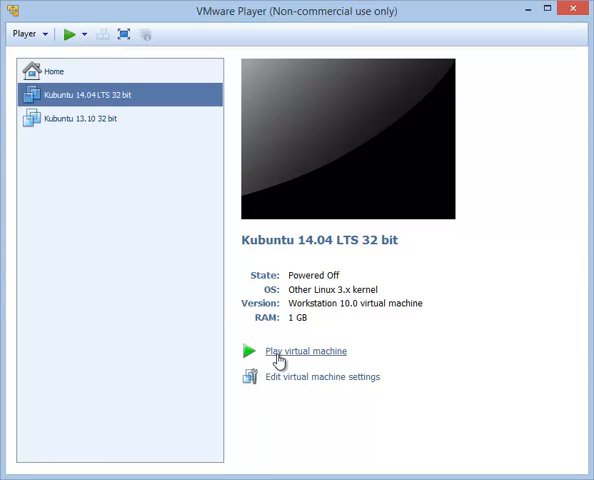
{"action": "mouse_move", "coordinate": [126, 92]}
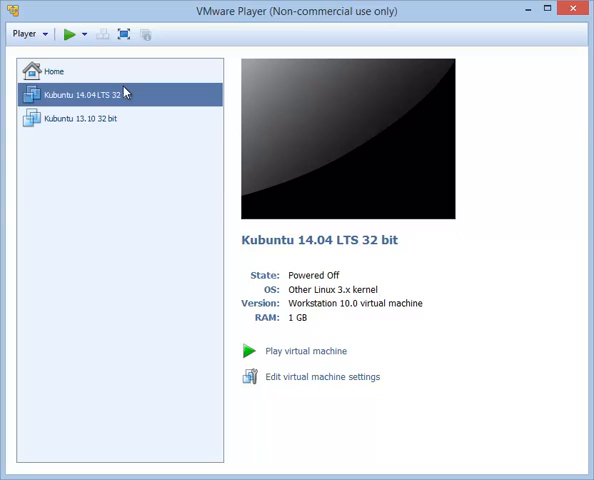
{"action": "mouse_move", "coordinate": [164, 194]}
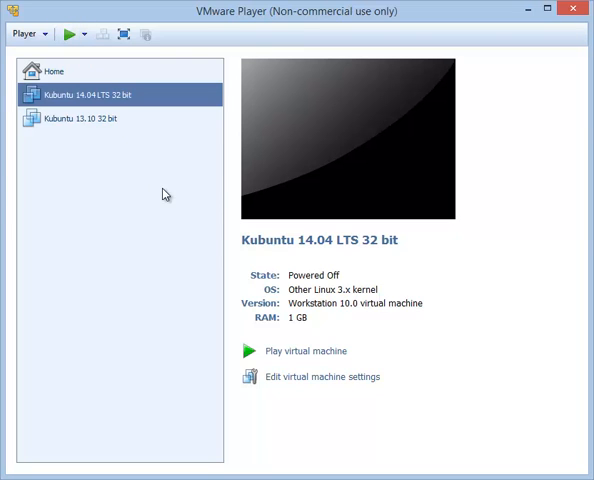
Power on the Kubuntu 14.04 LTS 32 bit virtual machine
{"action": "left_click", "coordinate": [296, 350]}
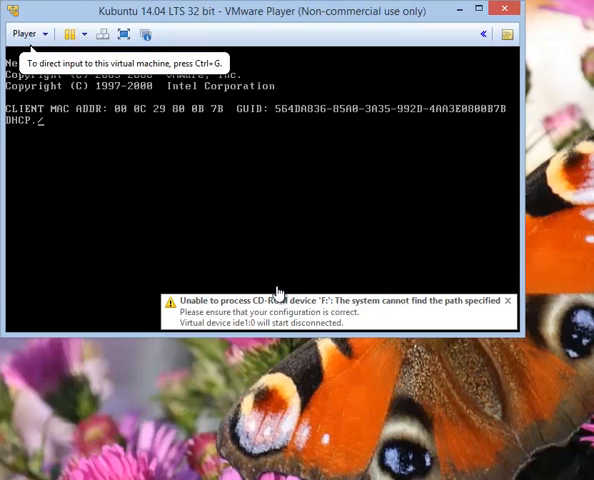
Focus the VM window and let network boot fail to 'Operating System not found'
{"action": "left_click", "coordinate": [506, 300]}
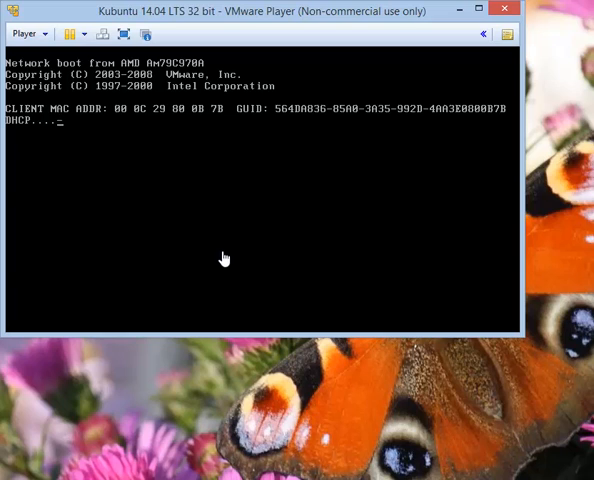
{"action": "mouse_move", "coordinate": [70, 144]}
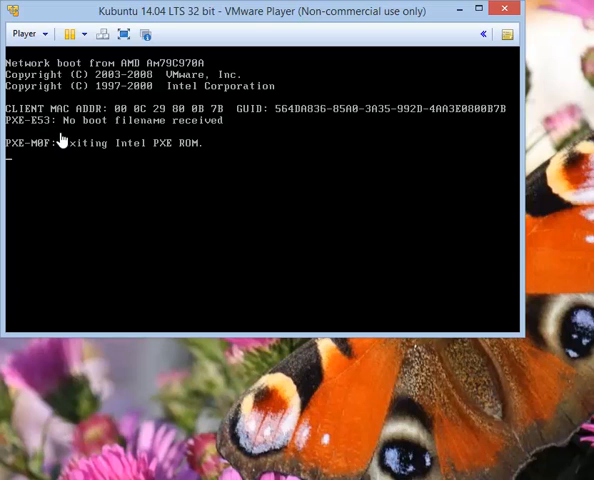
{"action": "mouse_move", "coordinate": [70, 164]}
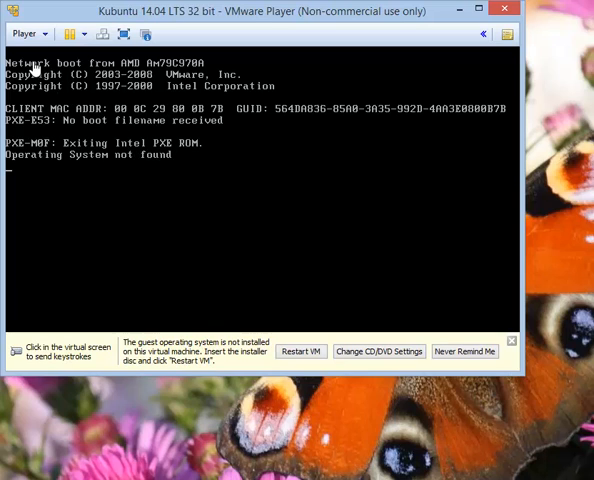
{"action": "mouse_move", "coordinate": [232, 168]}
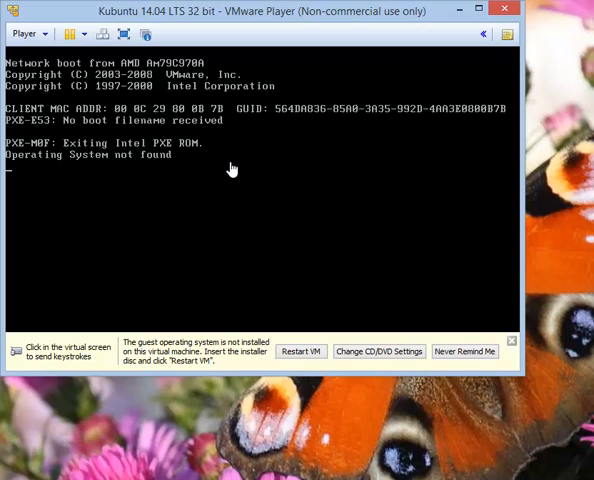
{"action": "mouse_move", "coordinate": [84, 158]}
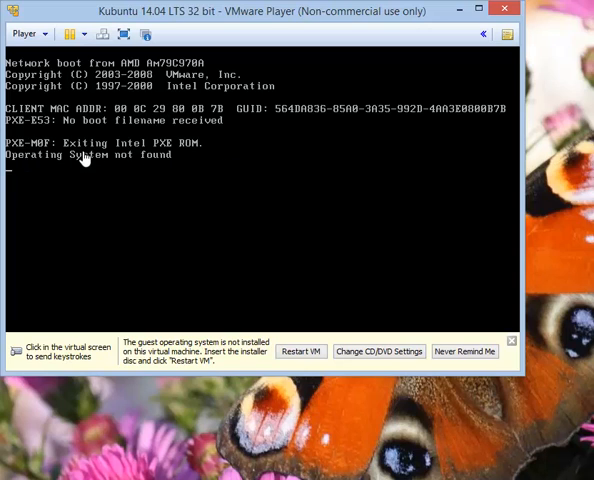
{"action": "mouse_move", "coordinate": [192, 162]}
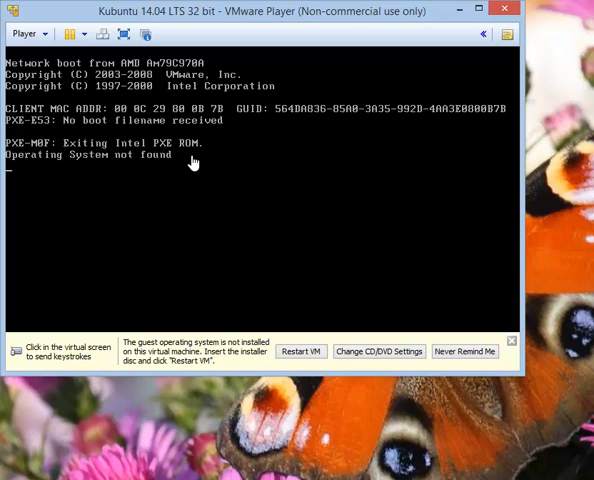